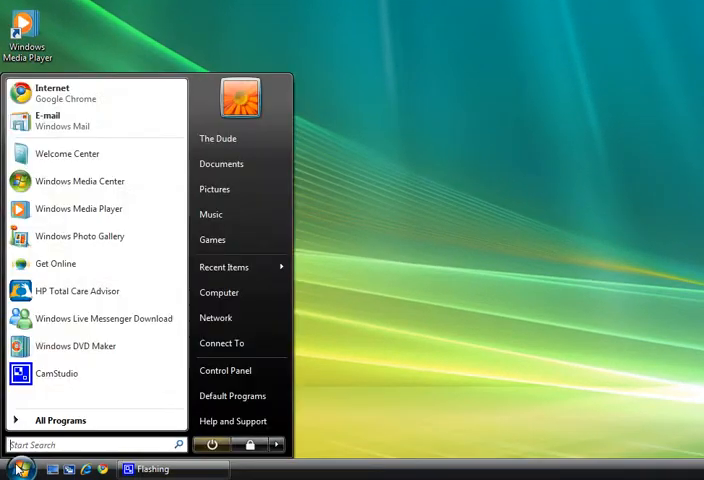
Search 'no' in the Vista Start Menu and launch Notepad.
type("no")
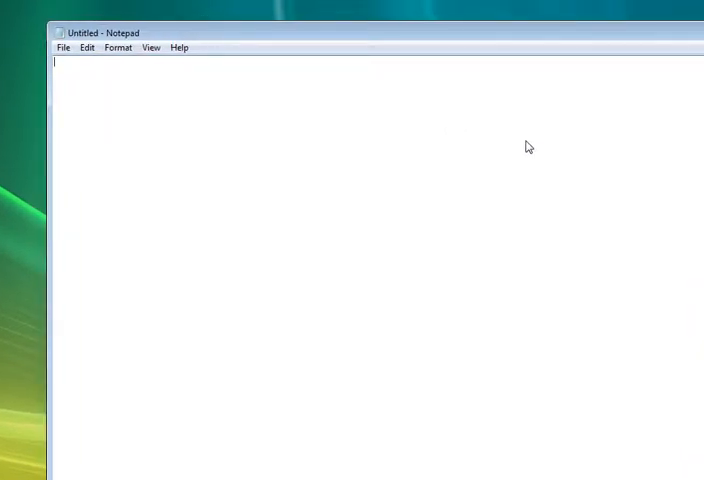
Type the script line x=msgbox("",0+0,"") with empty message and title.
type("x")
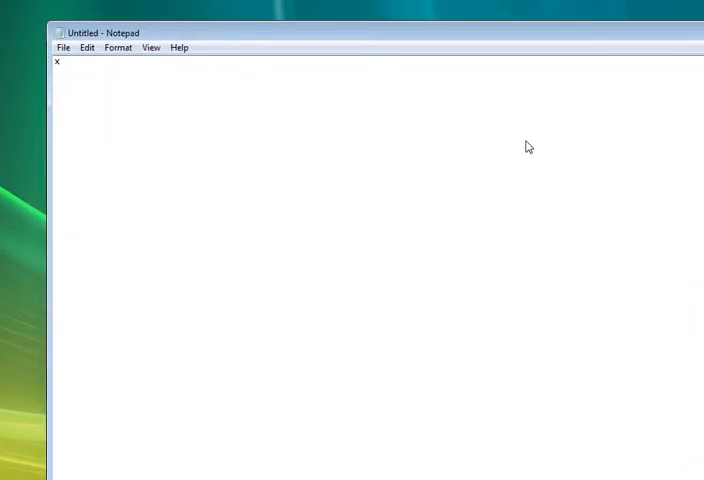
type("=")
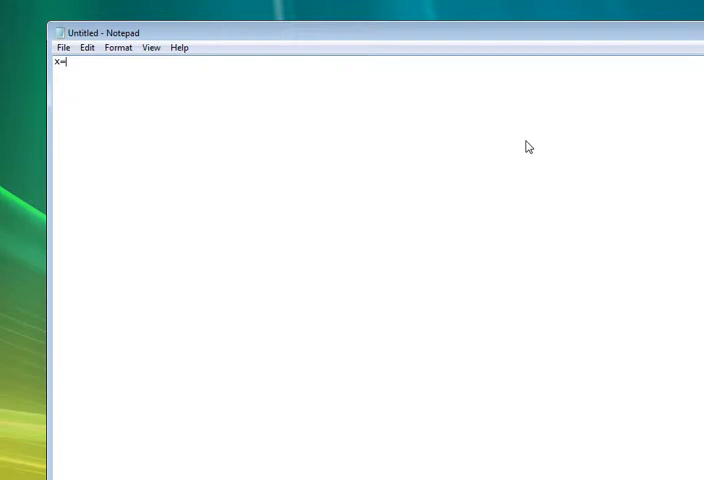
type("(")
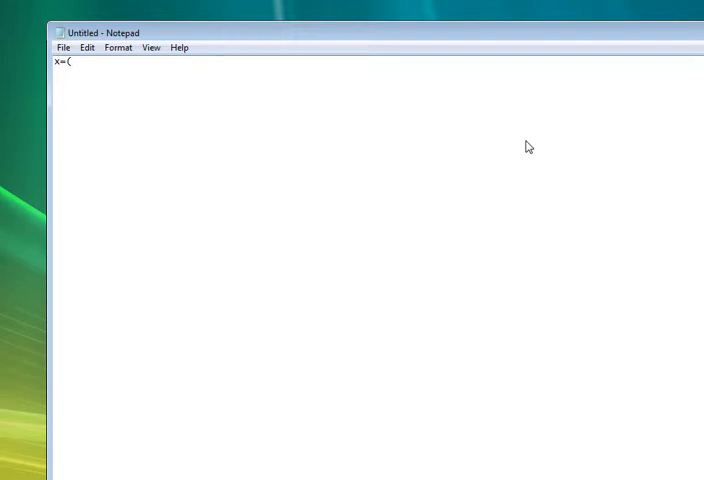
type("msgb")
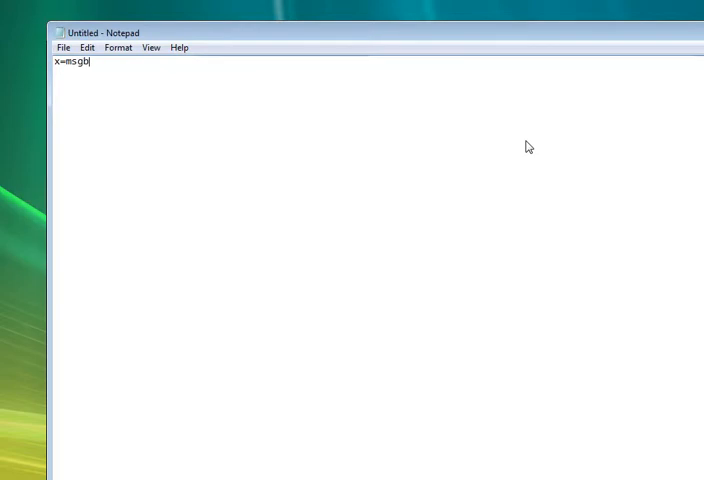
type("ox")
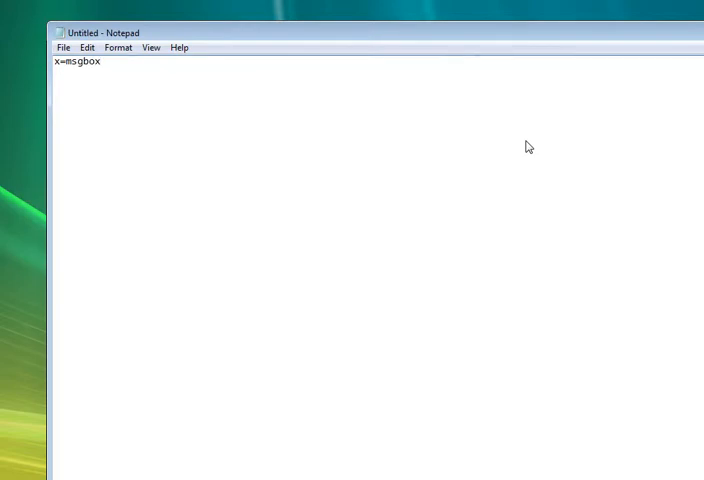
type("()")
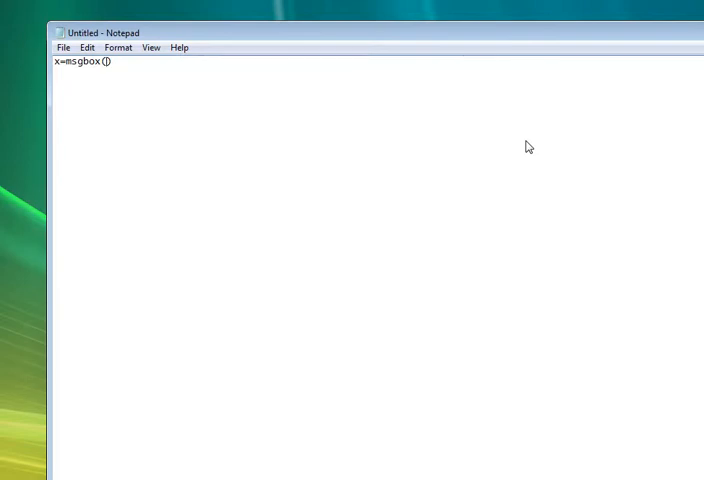
type("\"\"")
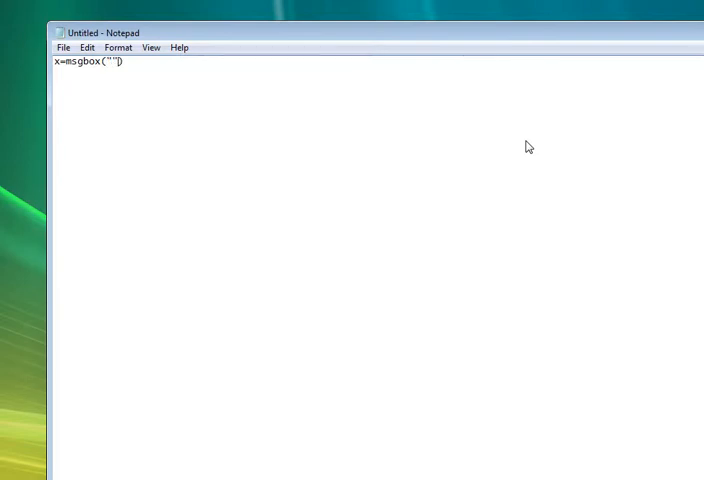
type(",0+")
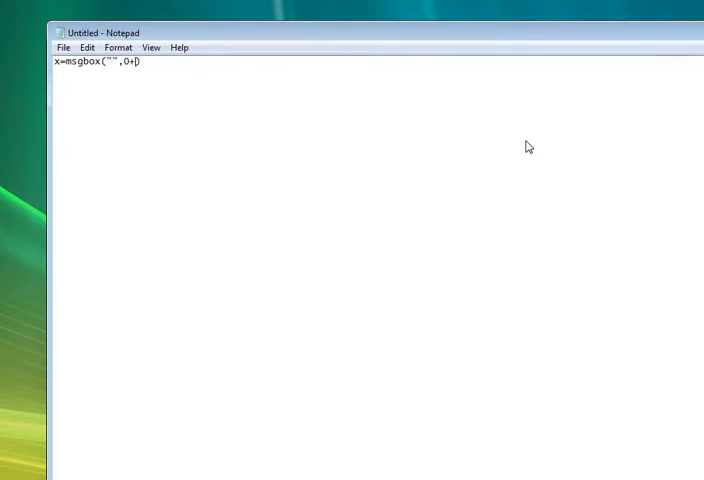
type("0,\"\"")
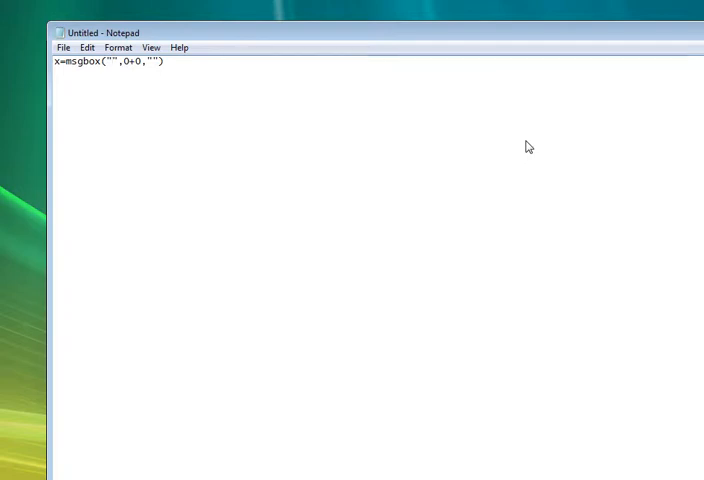
Fill in the message 'Hello I'm Cooldudepoke' and the title 'Hello world!'.
type("Hello I")
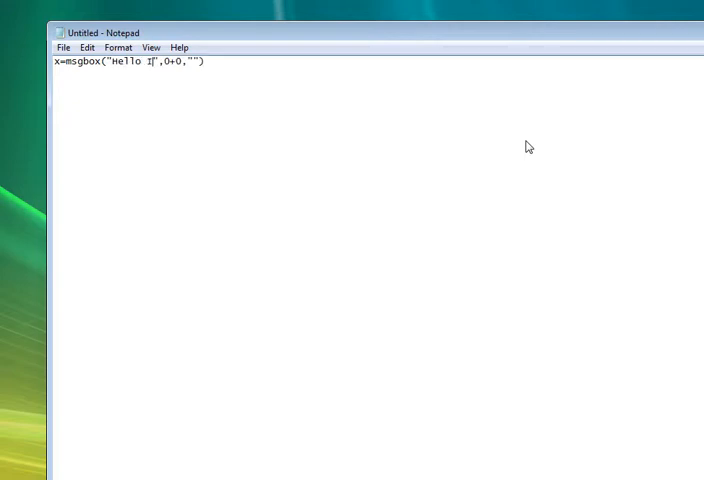
type("'m Cooldu")
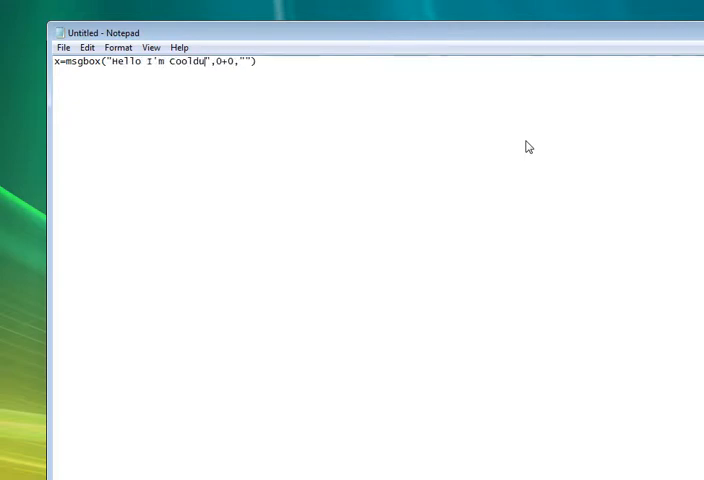
type("depo")
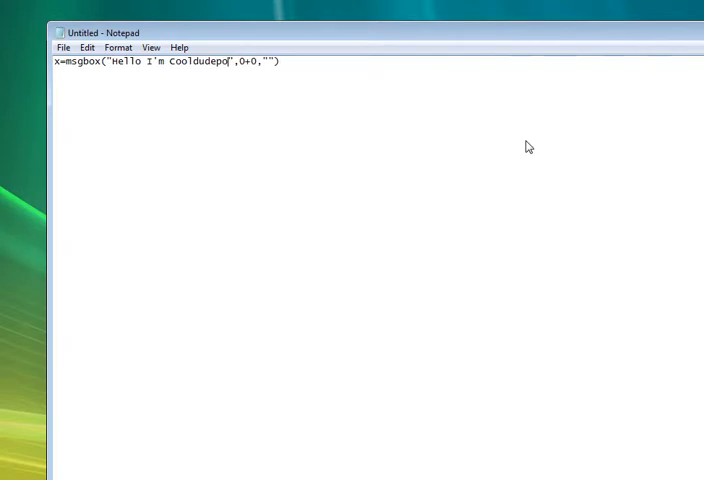
type("ke")
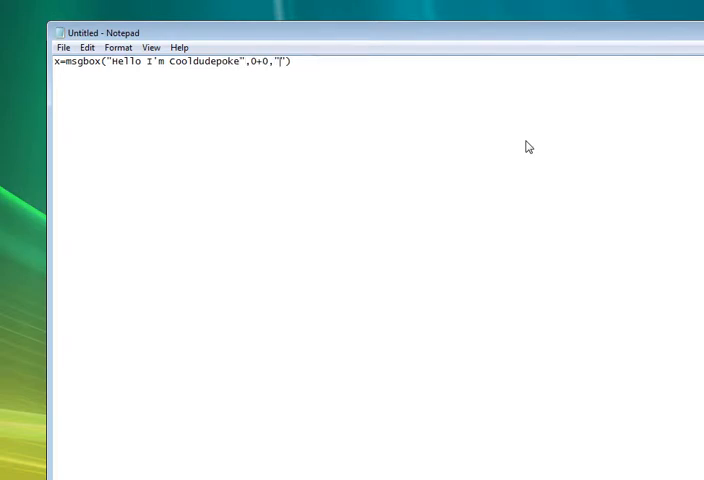
type("Hello wo")
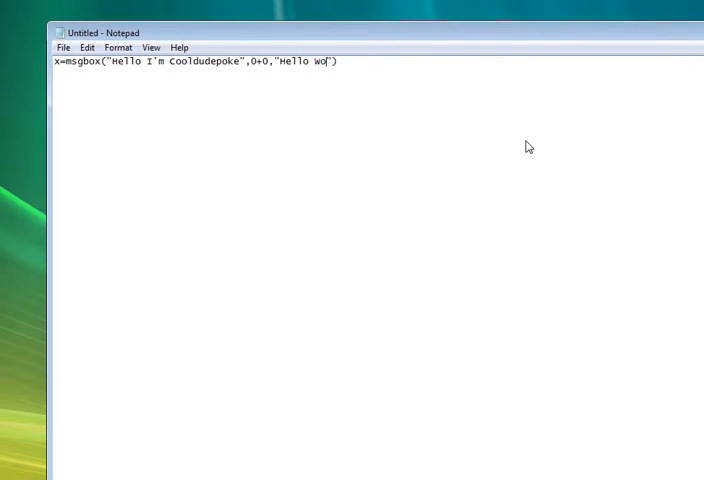
type("rld!")
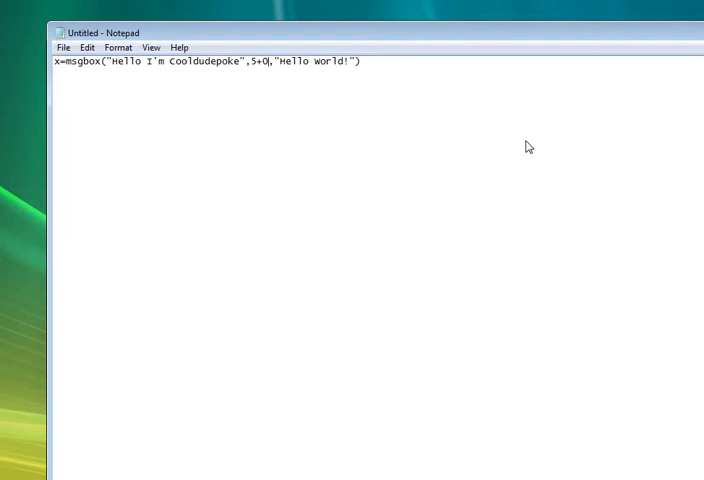
Change the button value from 5+0 to 5+16.
key("Backspace")
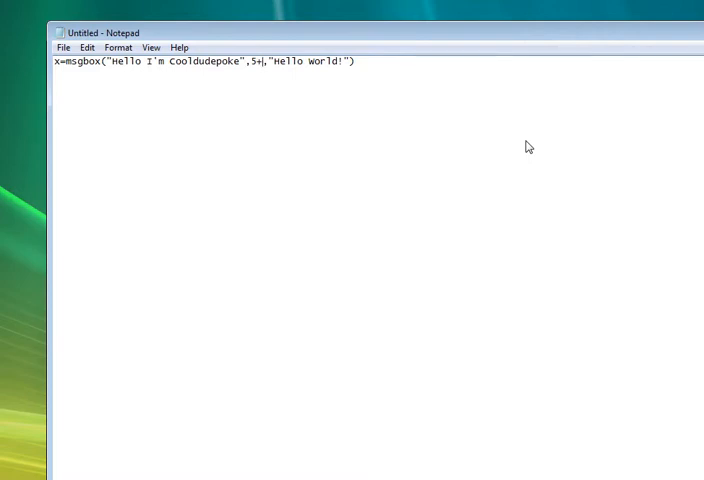
type("16")
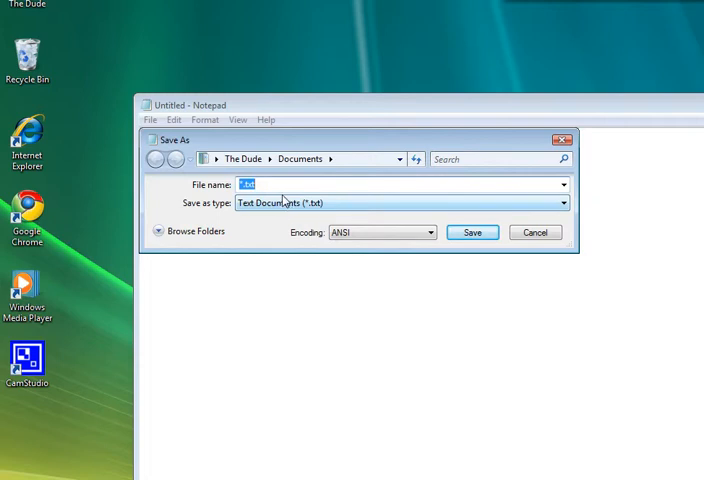
Save the script to the Desktop as error.vbs.
left_click(211, 158)
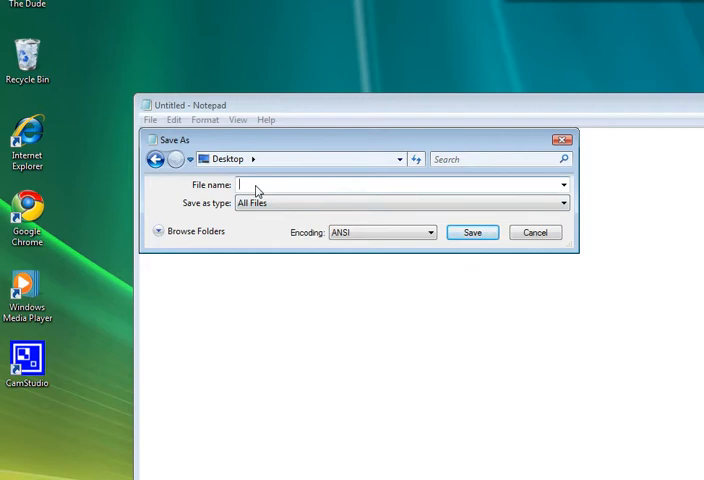
type("error.vbs")
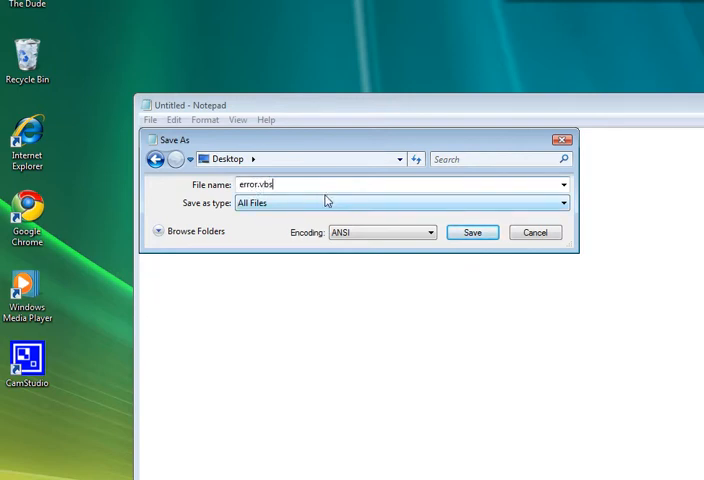
mouse_move(344, 215)
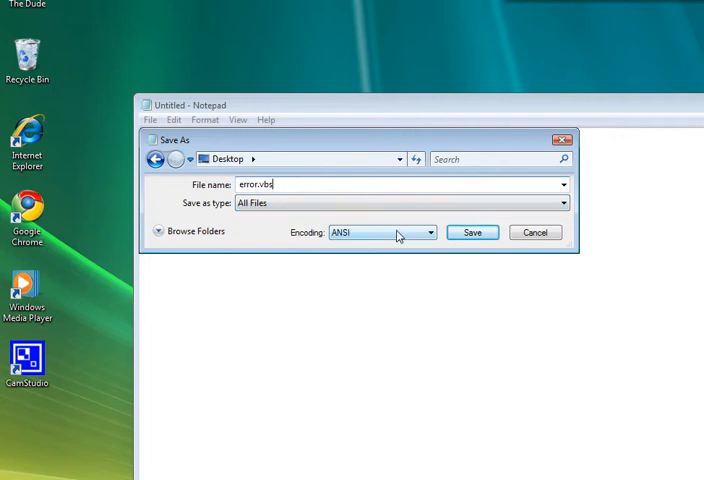
left_click(471, 232)
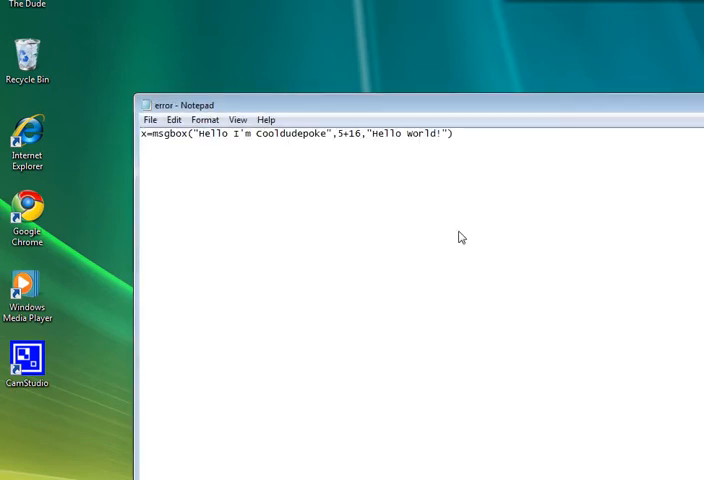